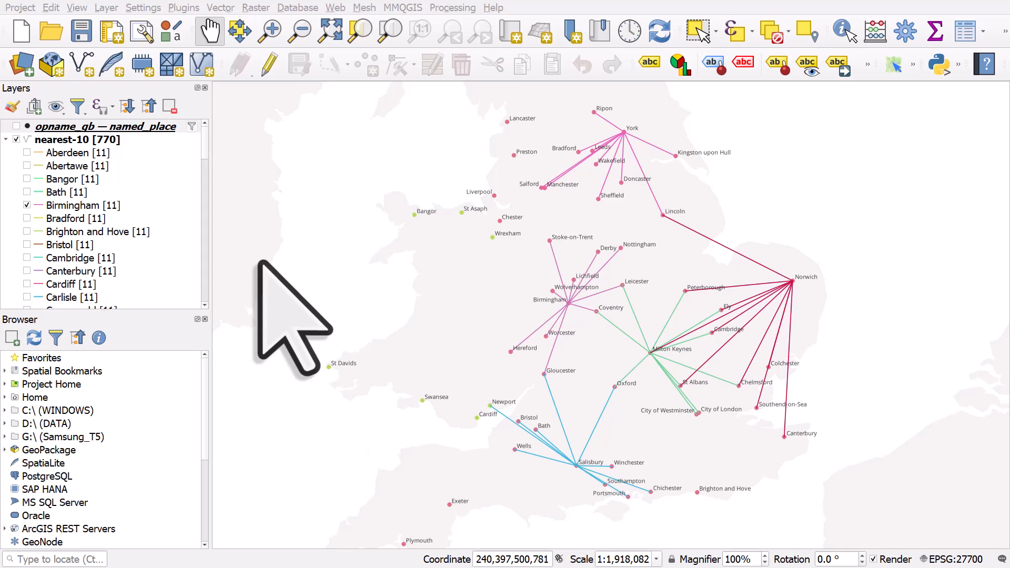
{"action": "mouse_move", "coordinate": [97, 129]}
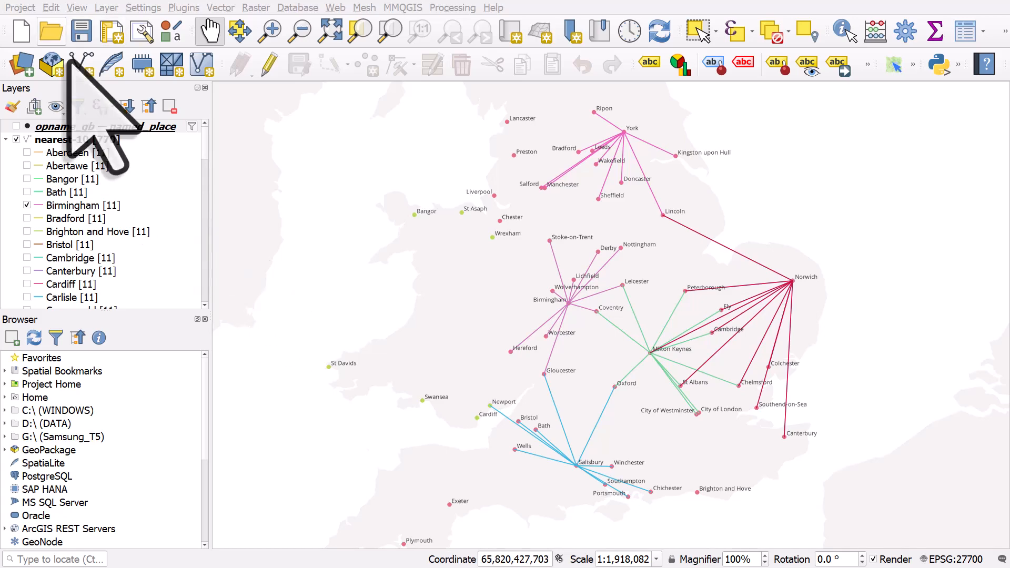
Create a new print layout titled 'Cities' from the Project menu.
{"action": "left_click", "coordinate": [20, 8]}
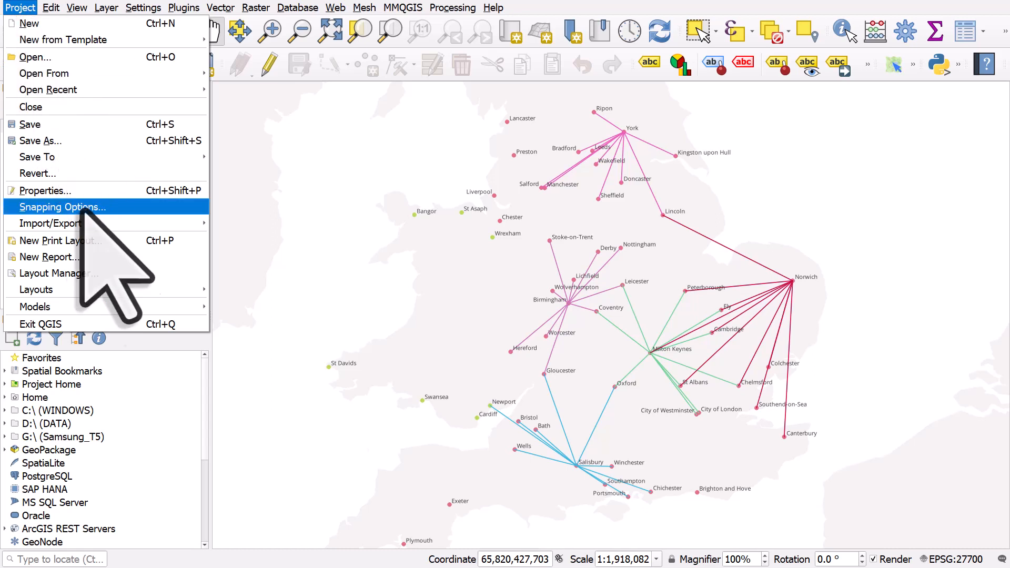
{"action": "mouse_move", "coordinate": [61, 240]}
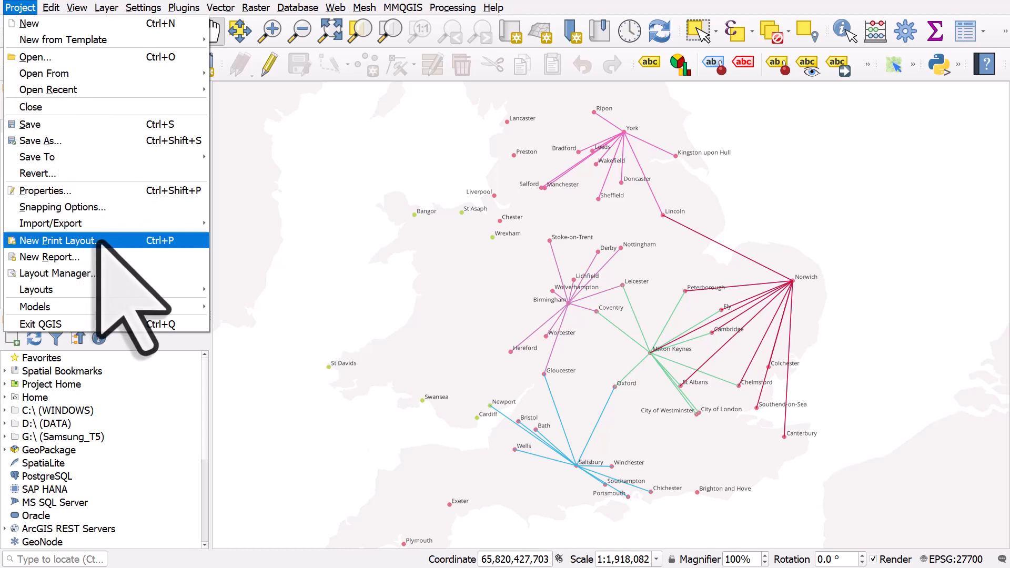
{"action": "left_click", "coordinate": [57, 240]}
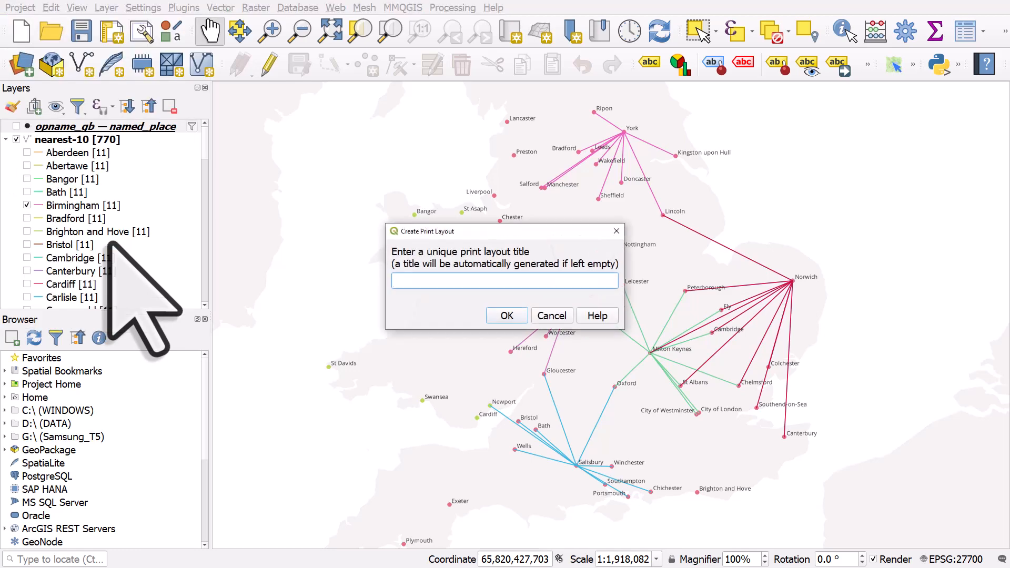
{"action": "type", "text": "Cities"}
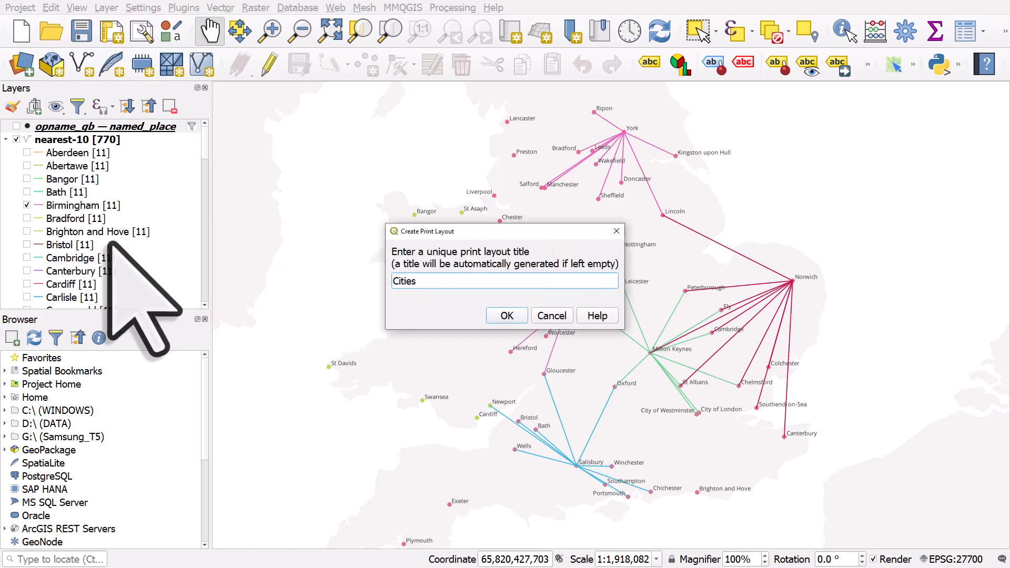
{"action": "left_click", "coordinate": [507, 316]}
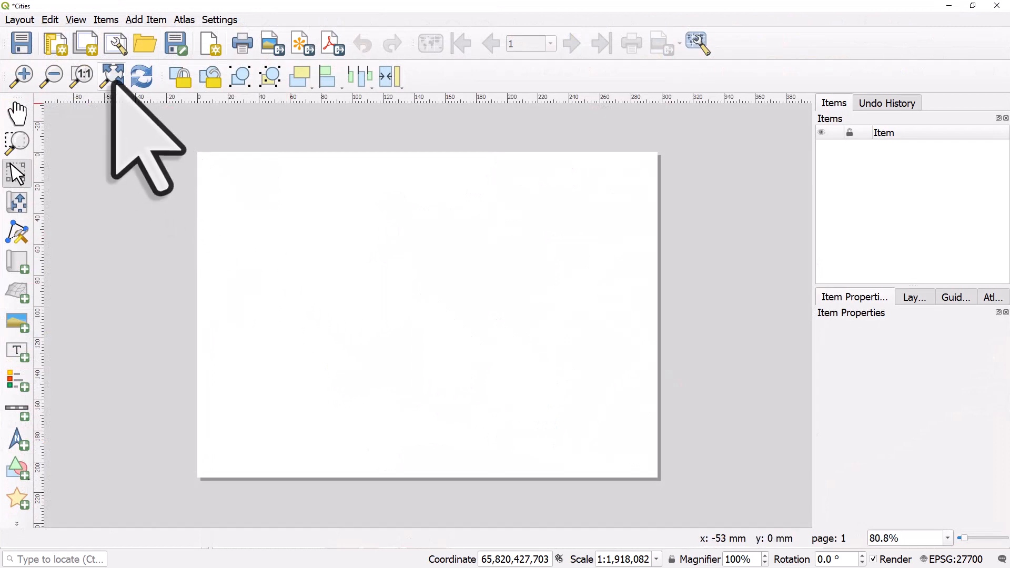
{"action": "mouse_move", "coordinate": [109, 75]}
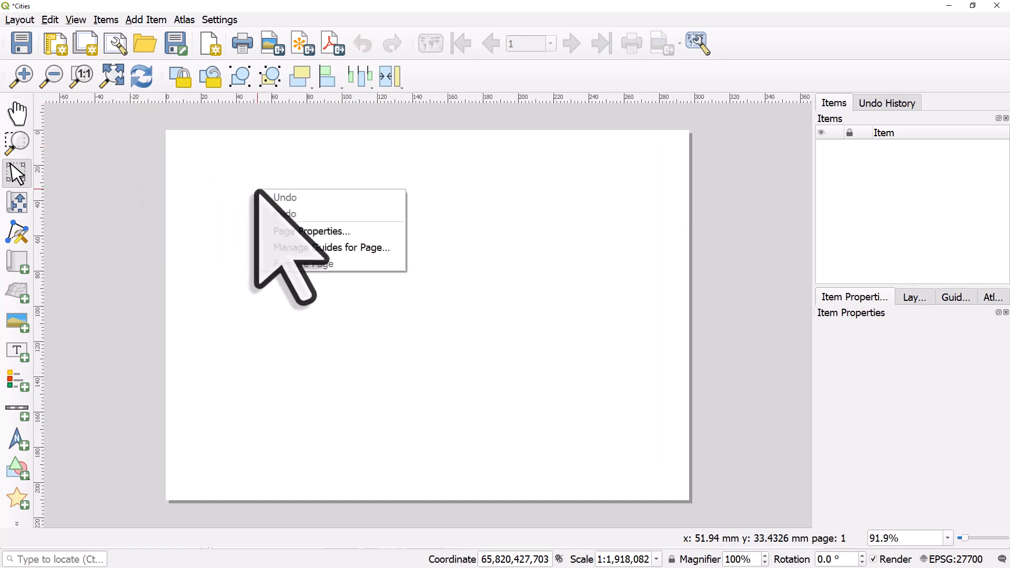
Browse the page size presets in Page Properties, keeping A4 landscape at 297 by 210 mm.
{"action": "left_click", "coordinate": [312, 232]}
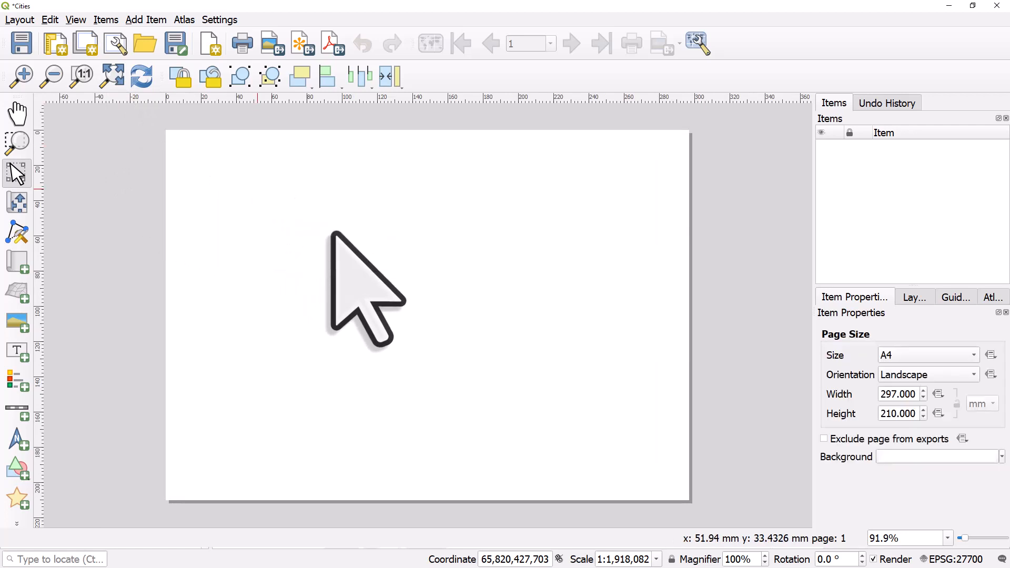
{"action": "mouse_move", "coordinate": [844, 323]}
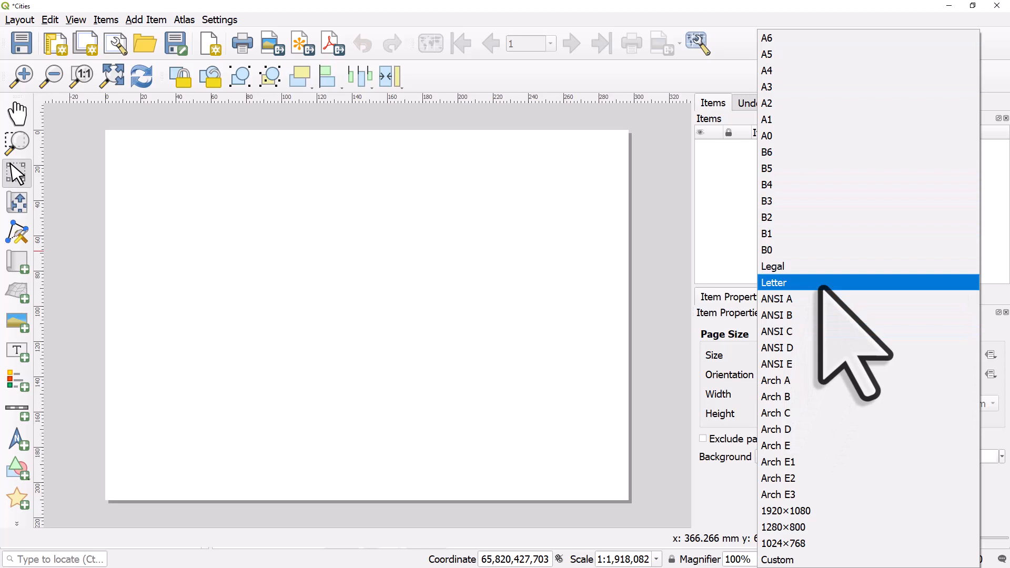
{"action": "mouse_move", "coordinate": [805, 315]}
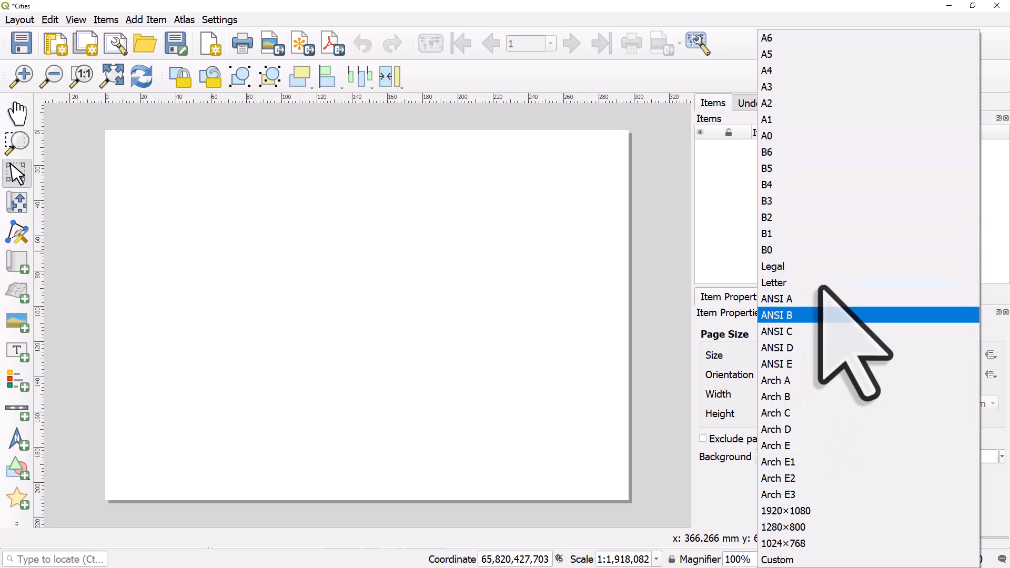
{"action": "left_click", "coordinate": [768, 71]}
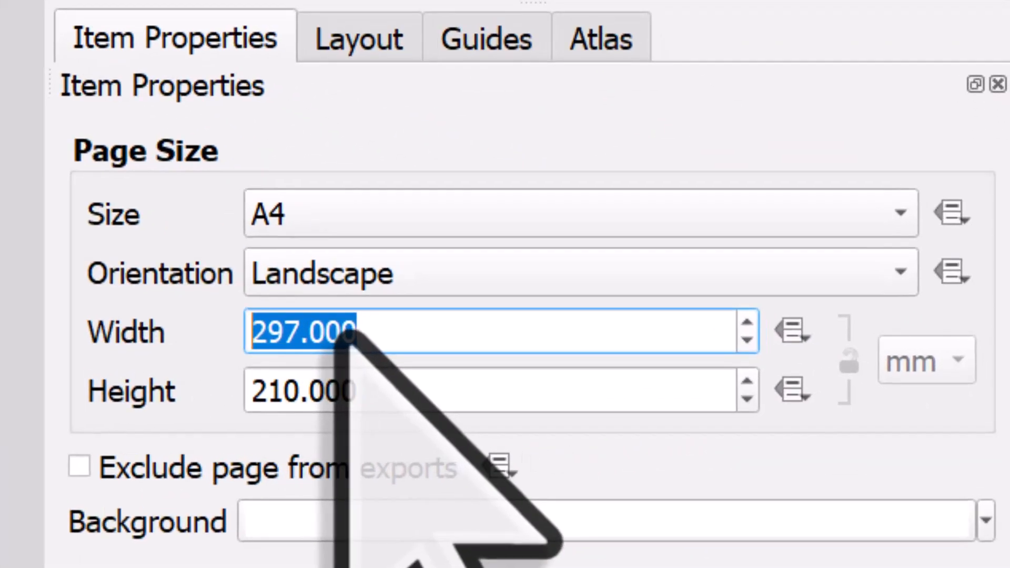
Enter a custom page size of 320 mm width by 180 mm height.
{"action": "type", "text": "320.000"}
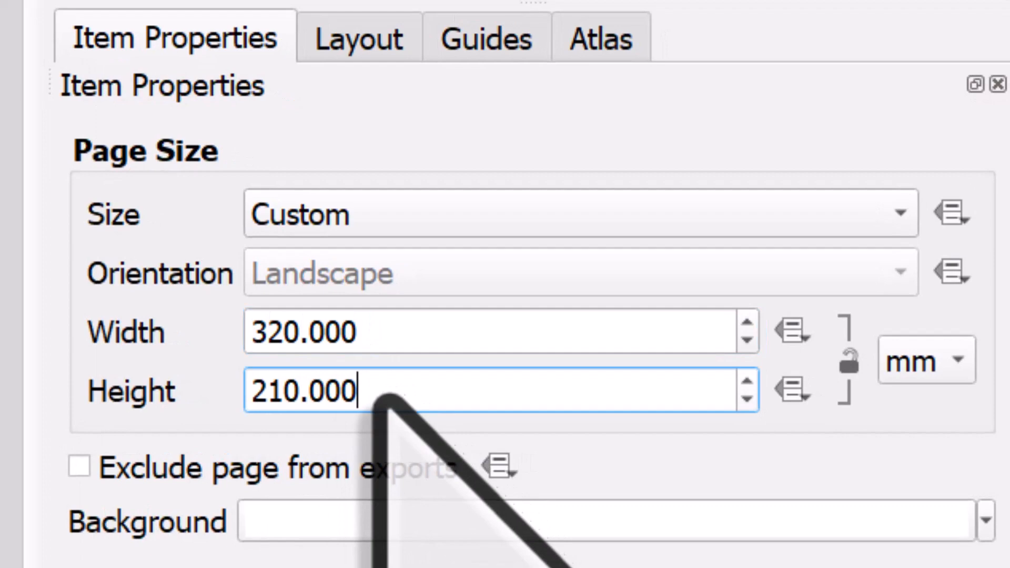
{"action": "type", "text": "1"}
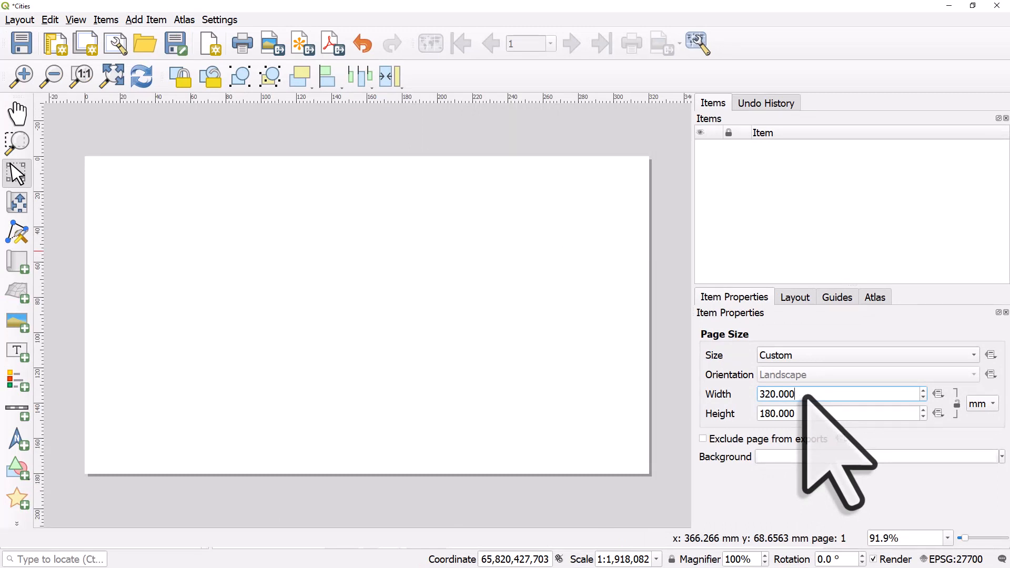
Replace the custom page dimensions with 272 mm width by 136 mm height.
{"action": "triple_click", "coordinate": [838, 394]}
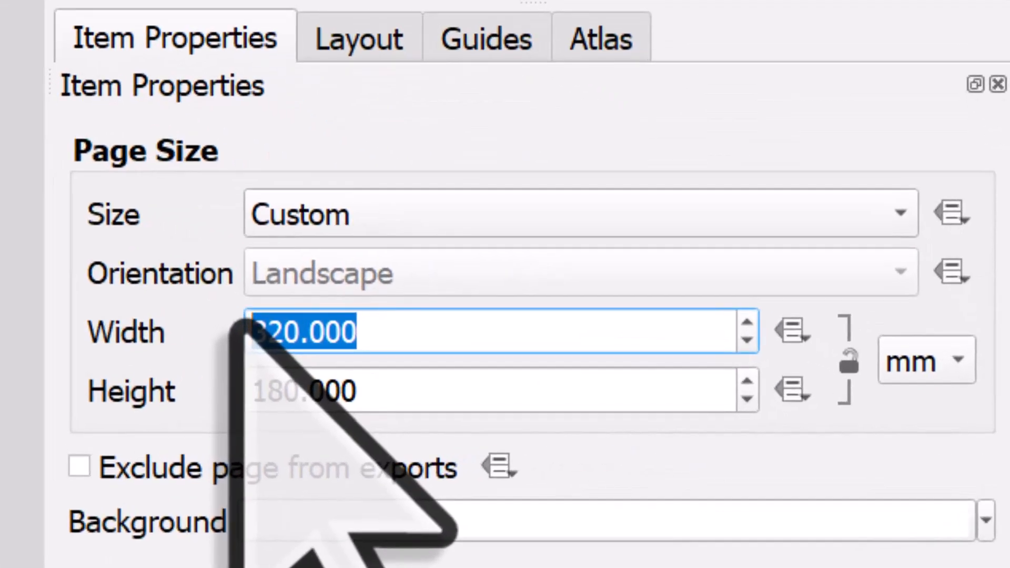
{"action": "type", "text": "272"}
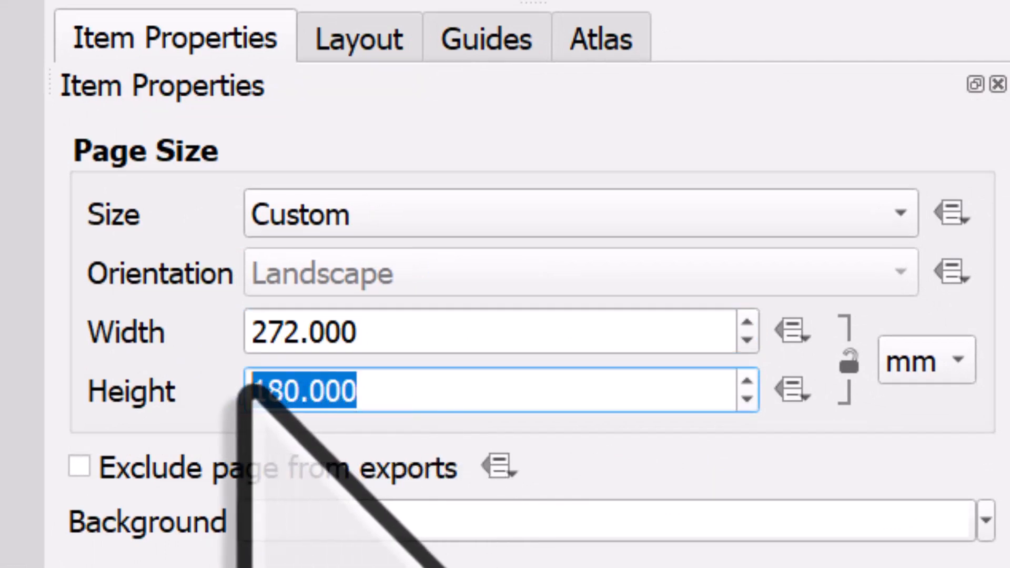
{"action": "type", "text": "272"}
{"action": "type", "text": "136.000"}
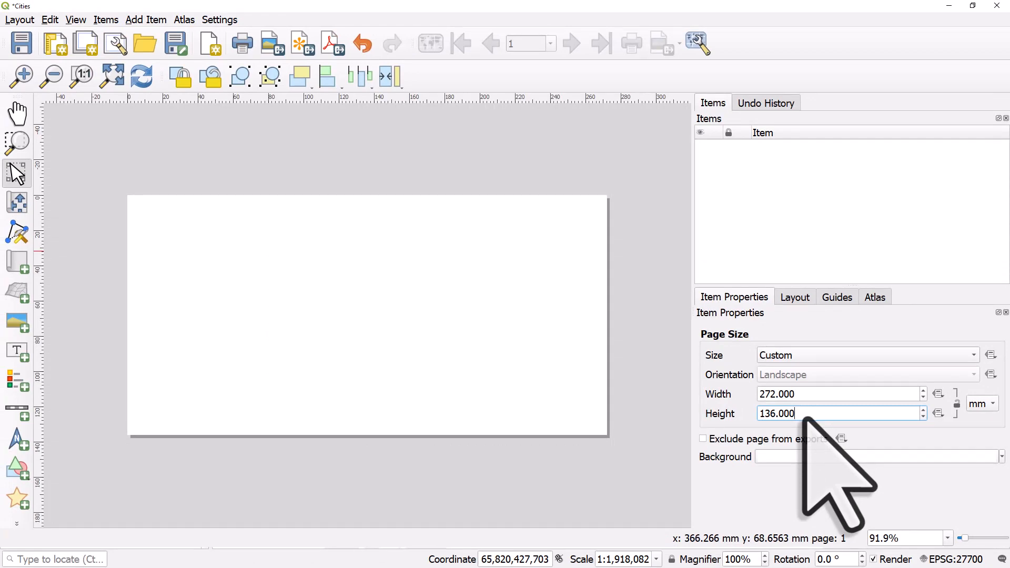
{"action": "mouse_move", "coordinate": [815, 464]}
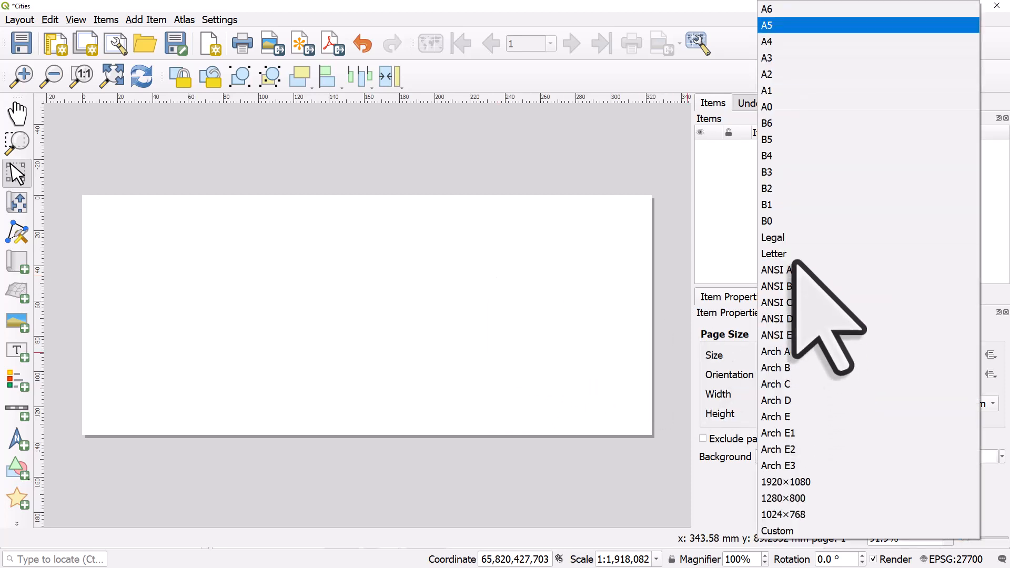
Set the page back to A4 portrait, 210 by 297 mm, and bring up the page options.
{"action": "left_click", "coordinate": [769, 25]}
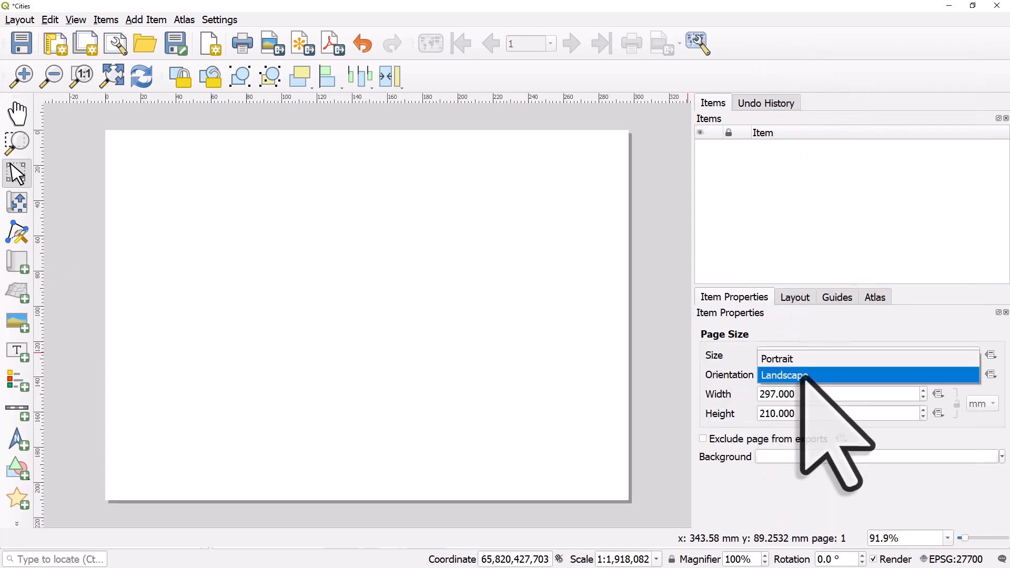
{"action": "left_click", "coordinate": [777, 359]}
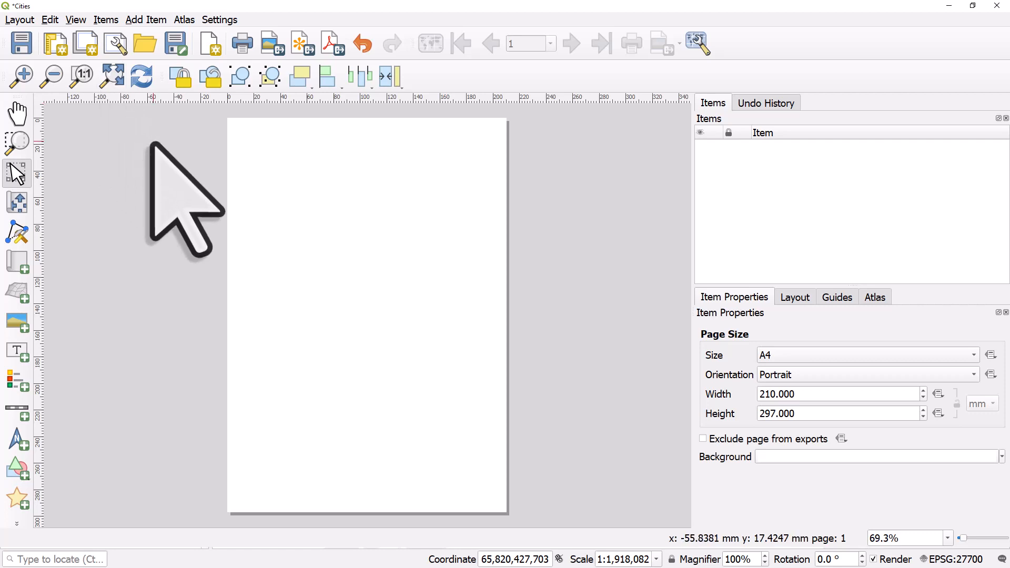
{"action": "mouse_move", "coordinate": [258, 213]}
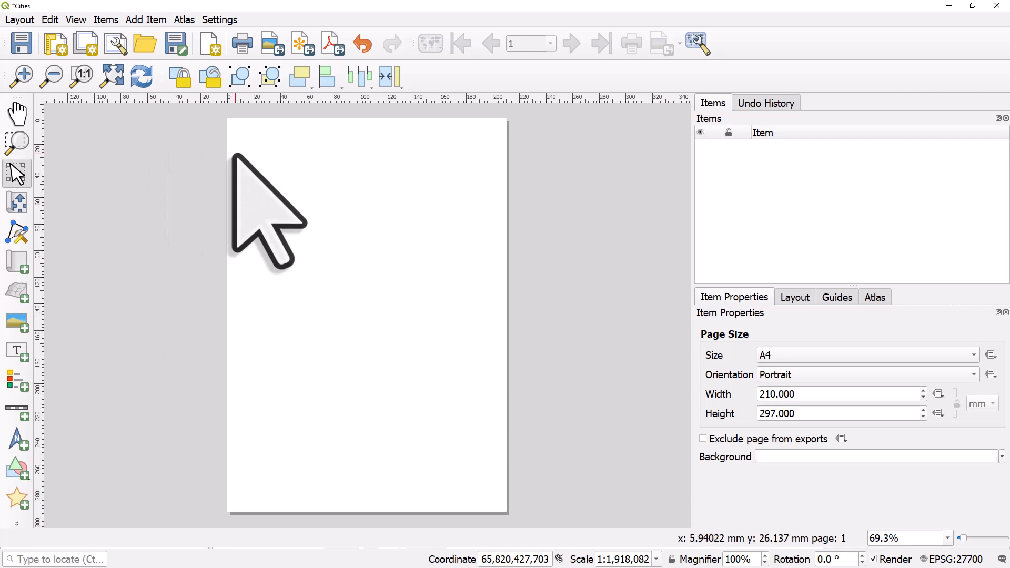
{"action": "right_click", "coordinate": [271, 207]}
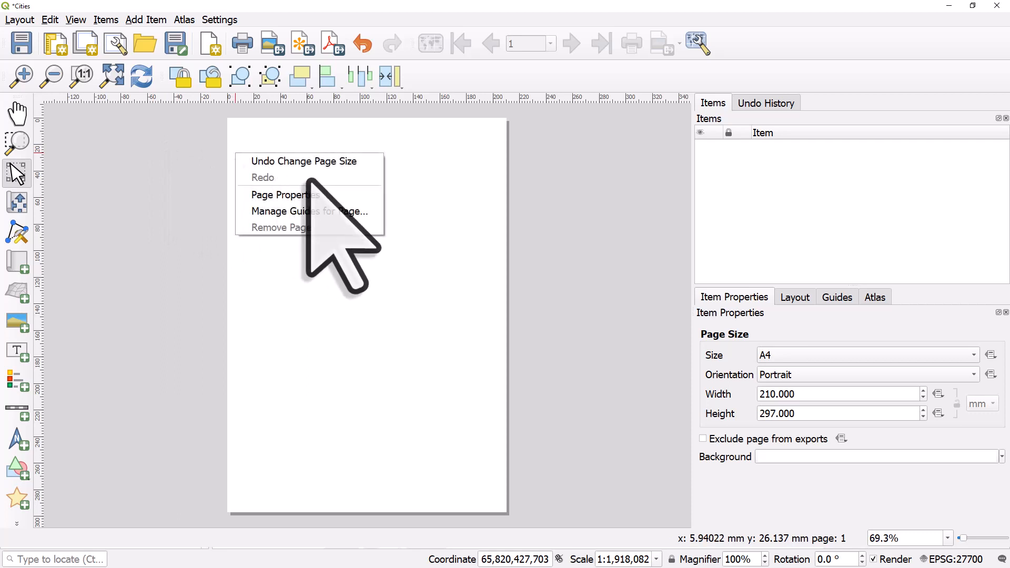
{"action": "mouse_move", "coordinate": [288, 195]}
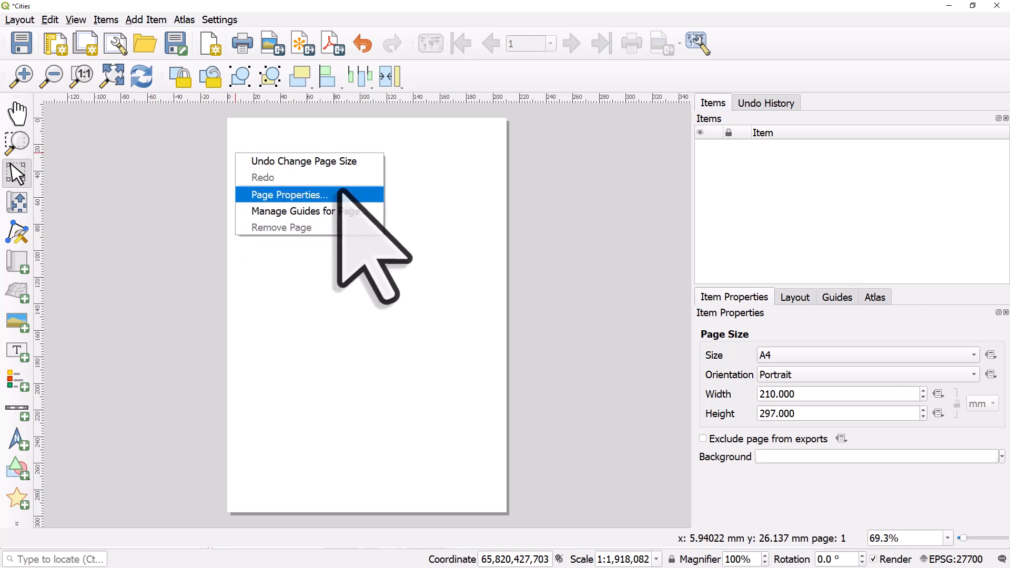